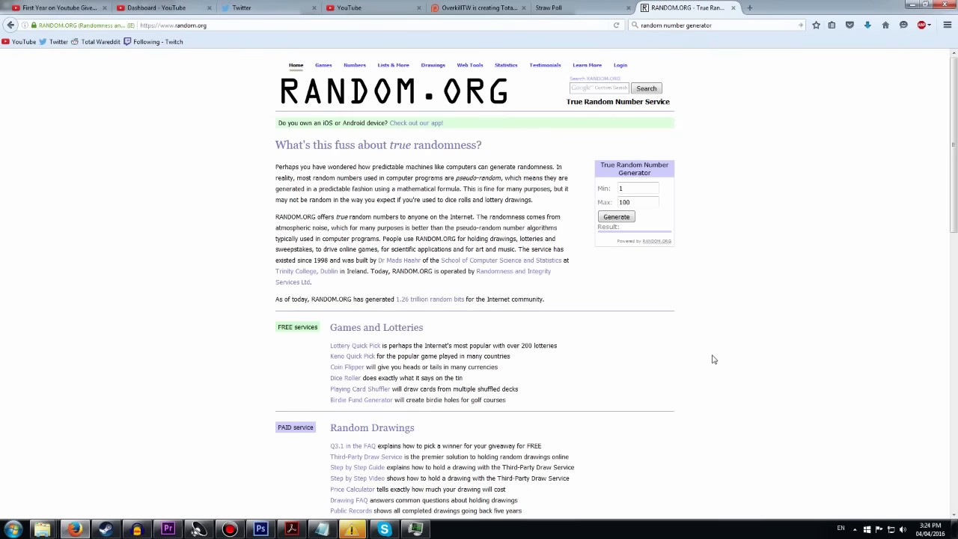
mouse_move(667, 290)
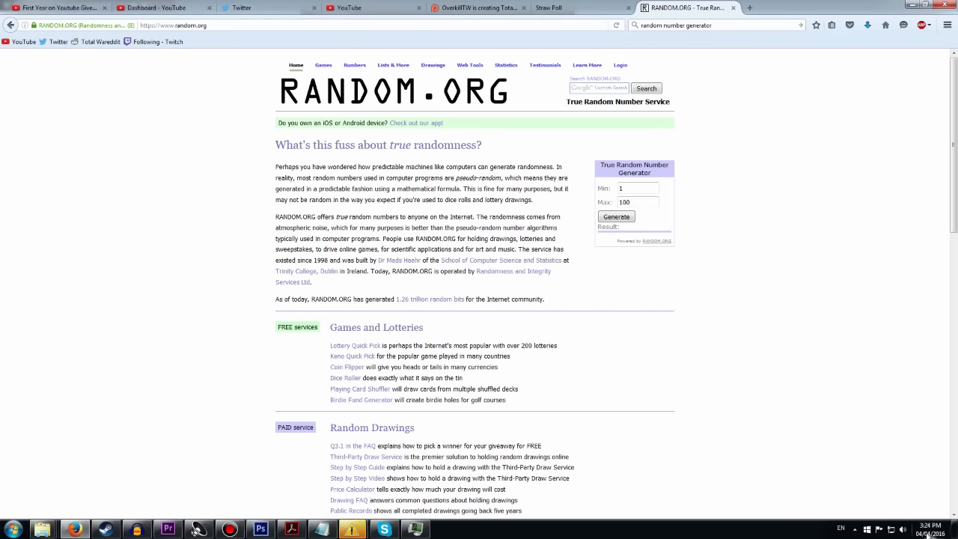
mouse_move(252, 90)
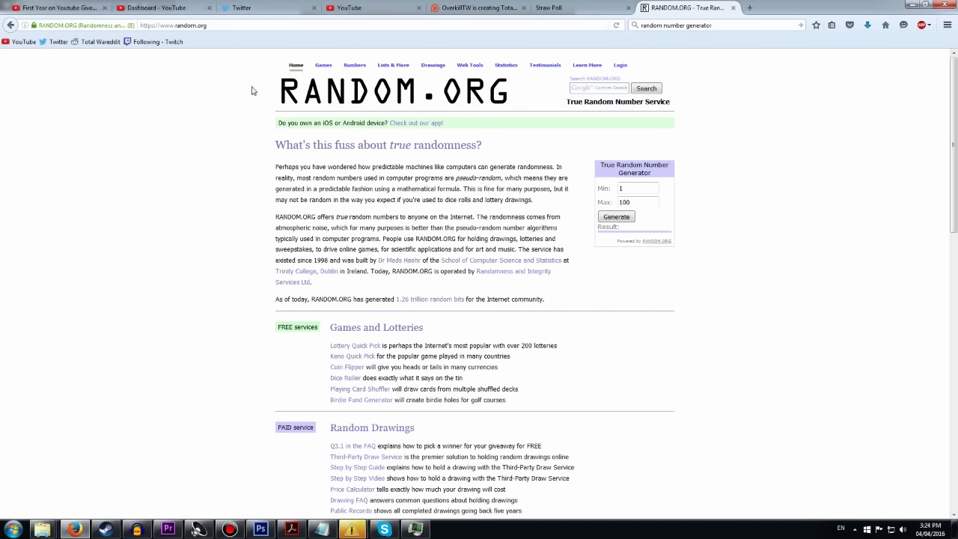
mouse_move(318, 527)
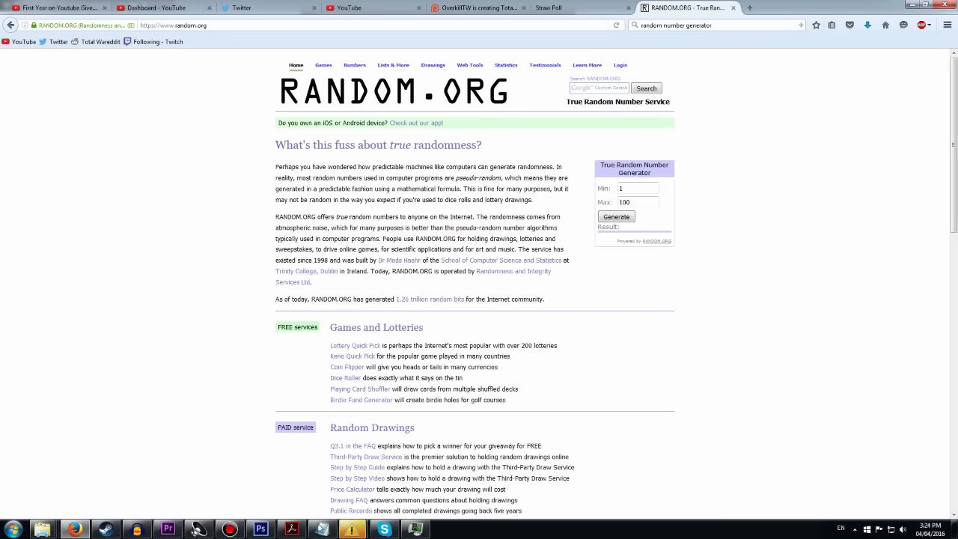
mouse_move(321, 526)
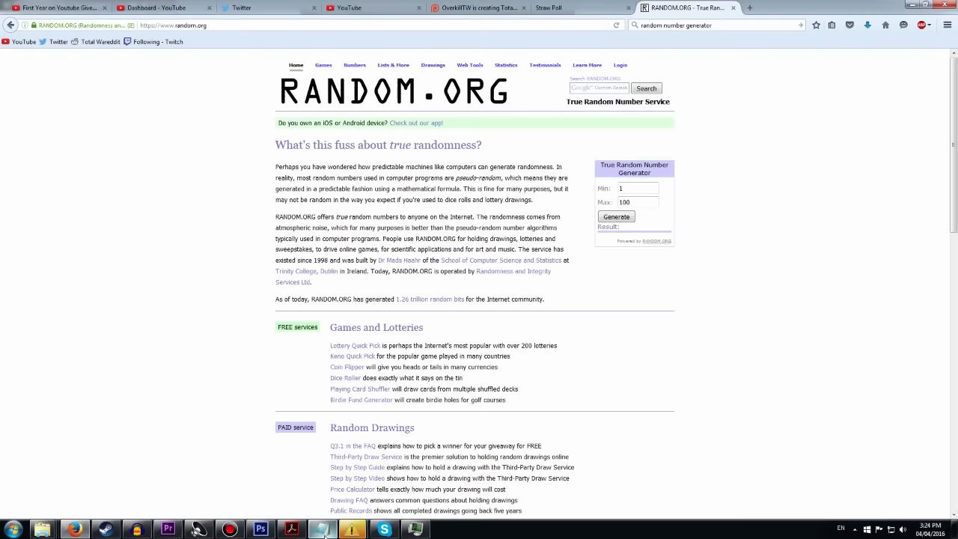
Step: Review the Bundle 1 and Bundle 2 entrant lists in Notepad, then set RANDOM.ORG Max to 24
left_click(320, 530)
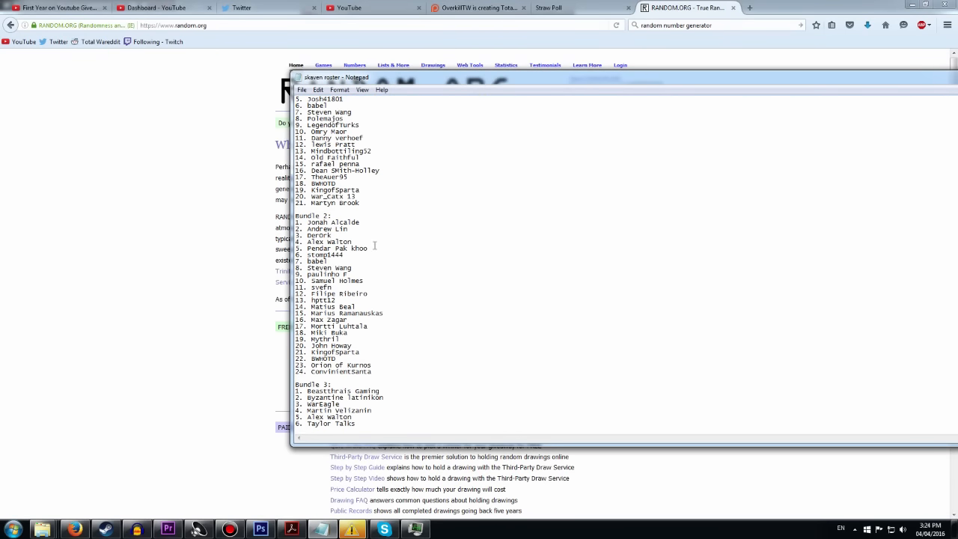
scroll("up", 3)
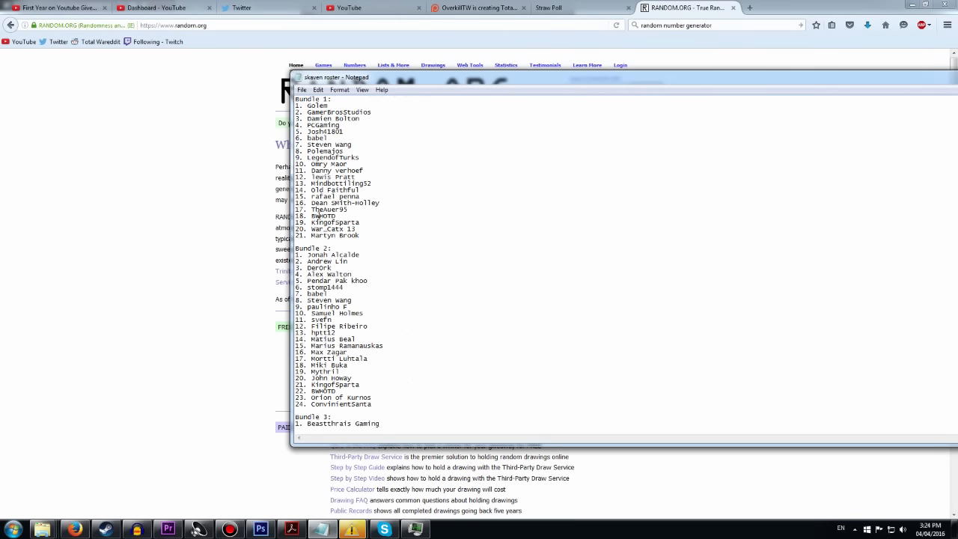
double_click(342, 183)
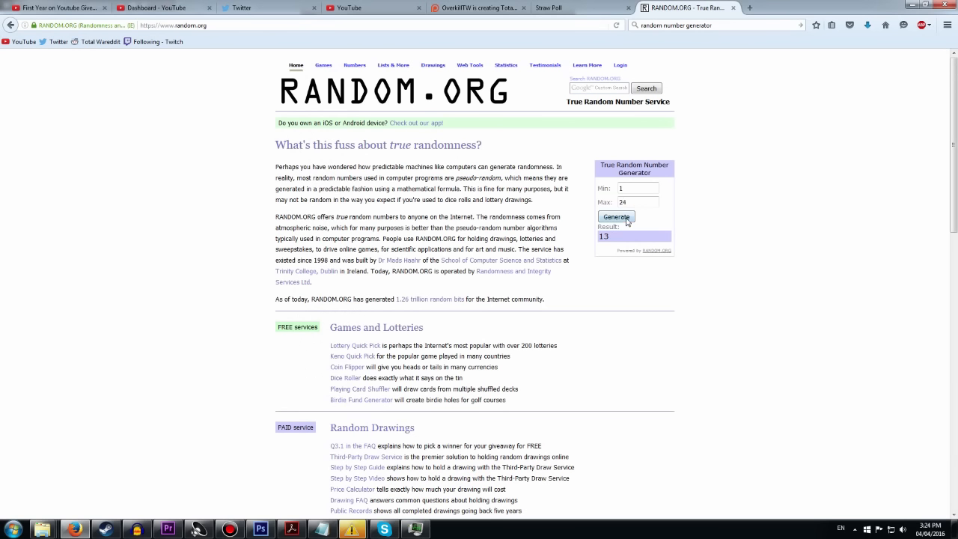
left_click(615, 216)
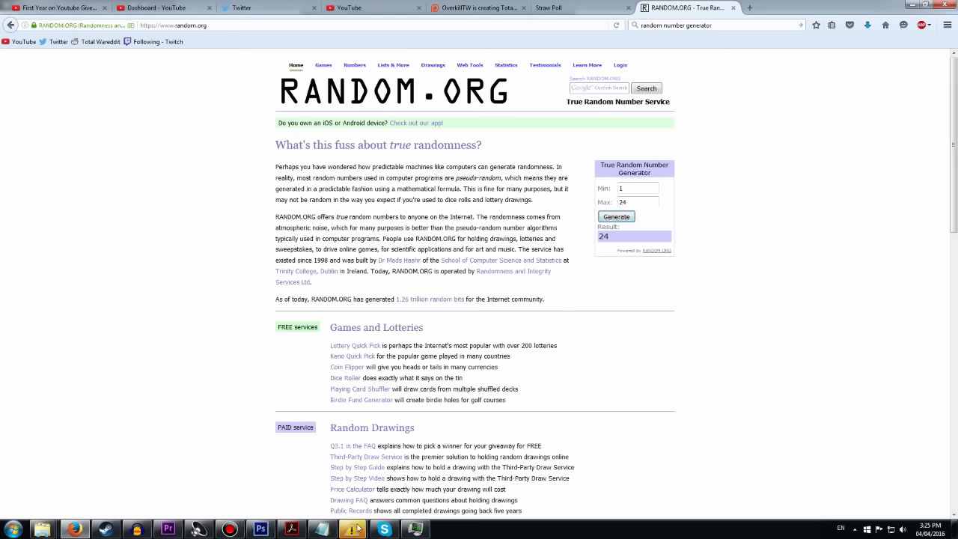
left_click(350, 530)
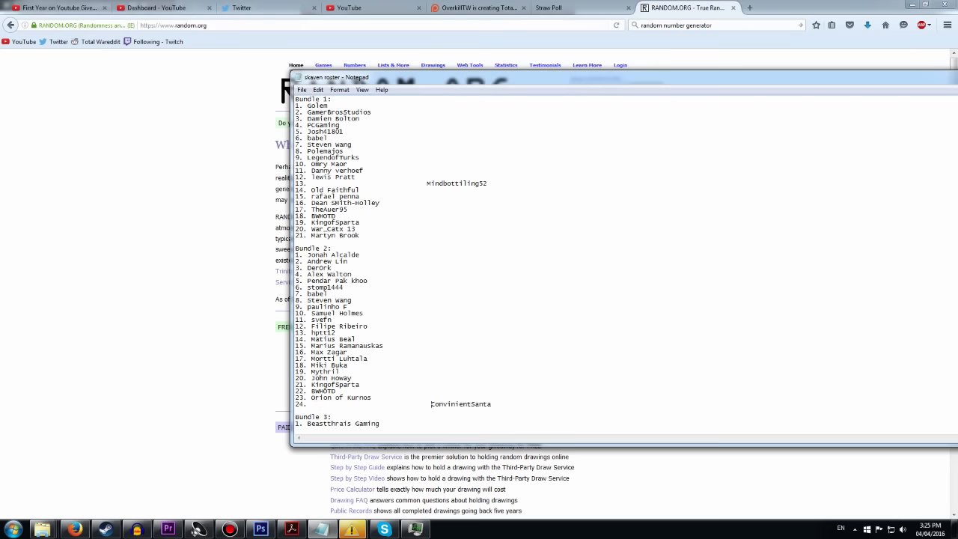
scroll("down", 3)
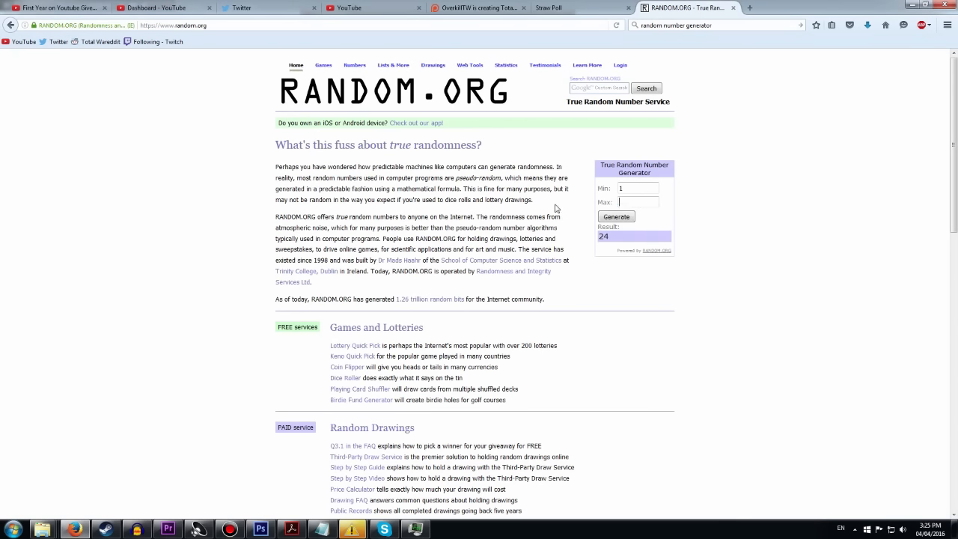
left_click(615, 216)
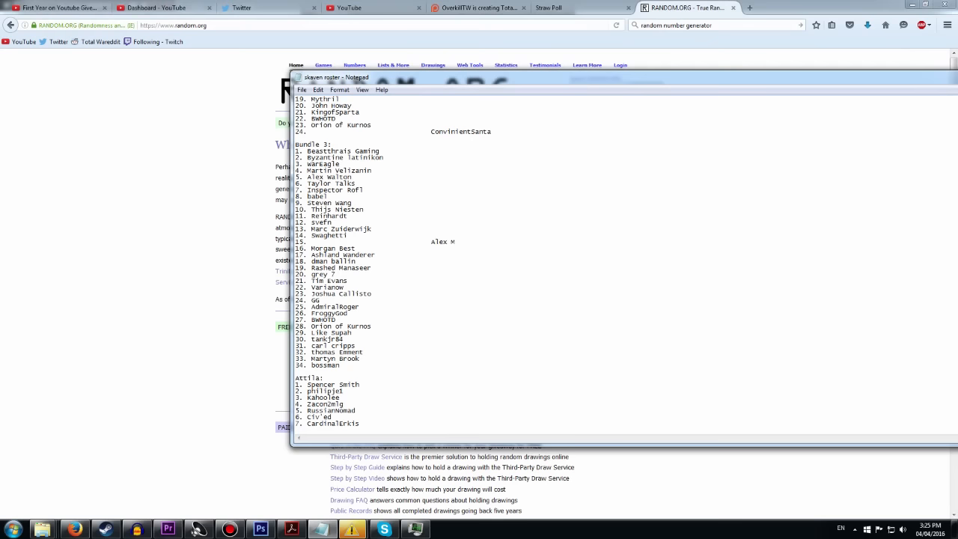
Step: Scroll to the Attila entrant list and set RANDOM.ORG to a 1–27 range, drawing 15
scroll("down", 3)
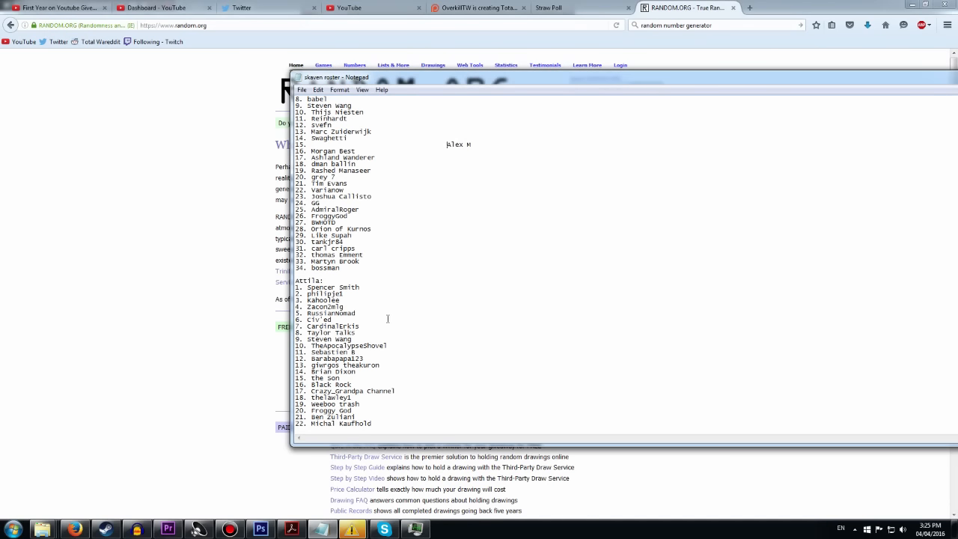
scroll("down", 3)
type("27")
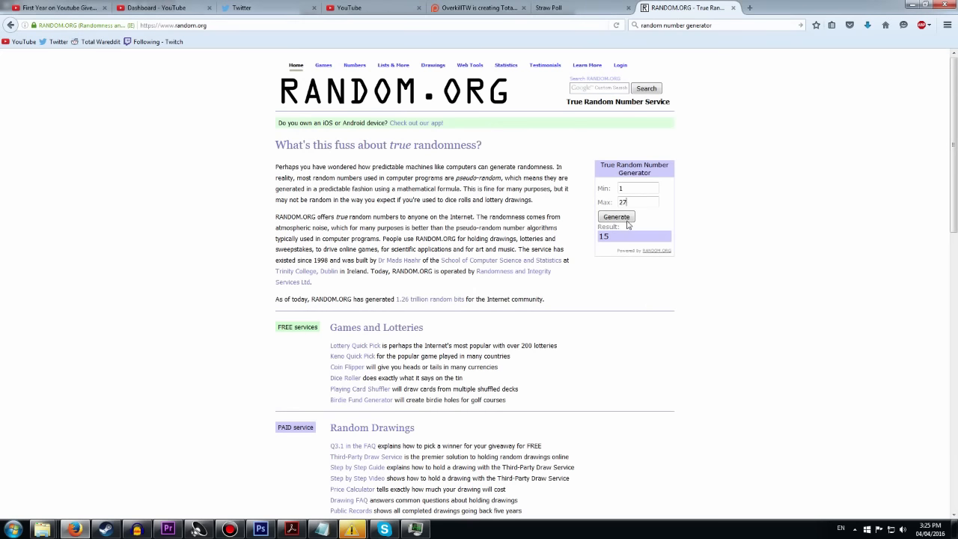
Step: Draw the Attila number and set Kahoolee and Zaconzelg apart beside Attila entries 3 and 4
left_click(617, 215)
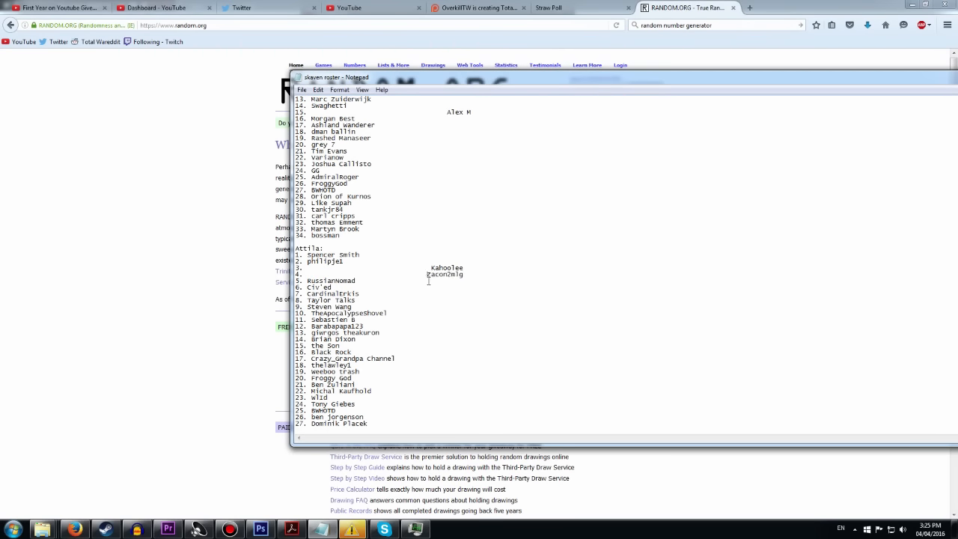
scroll("up", 3)
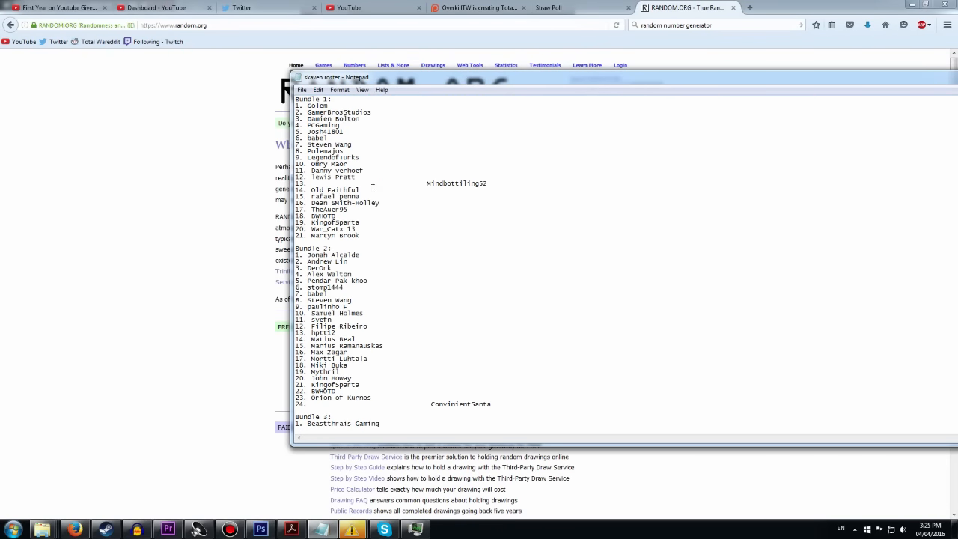
mouse_move(449, 136)
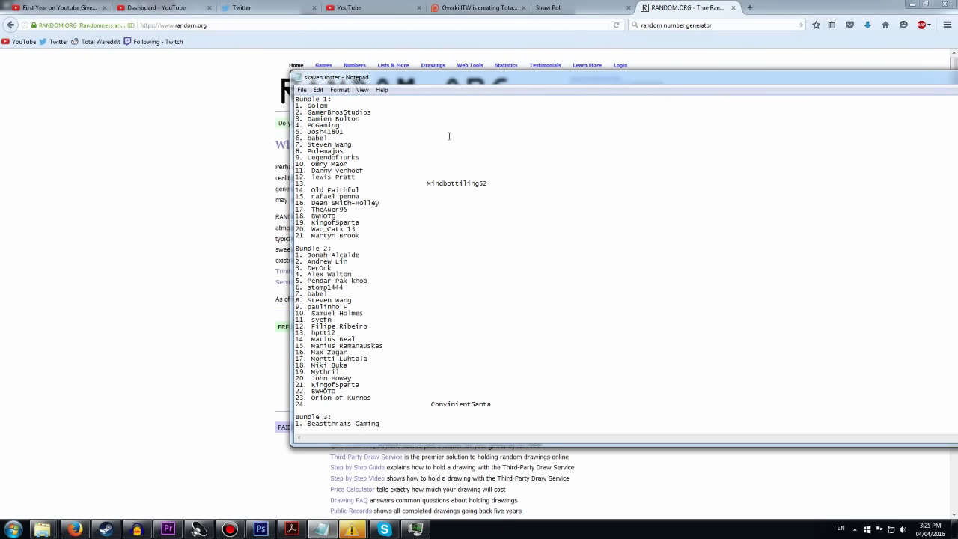
scroll("down", 3)
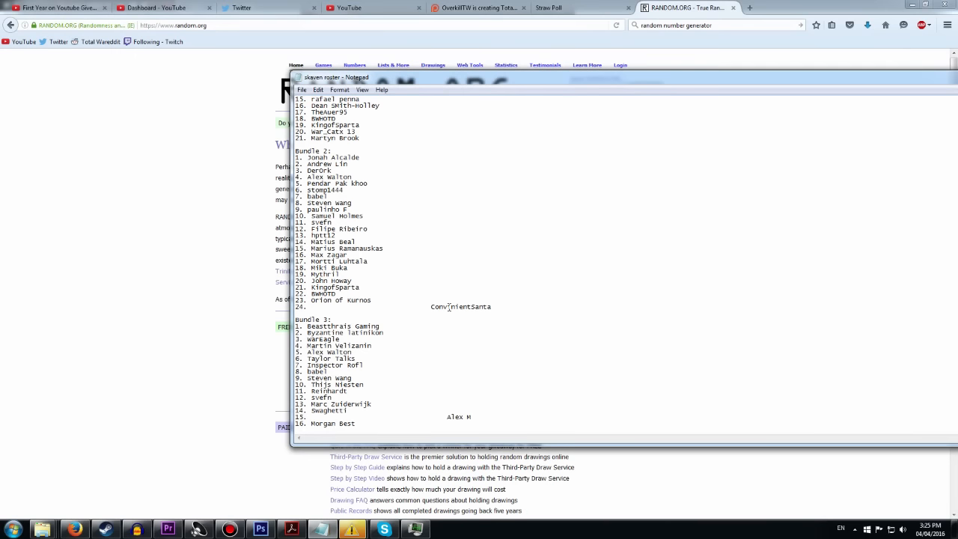
scroll("down", 3)
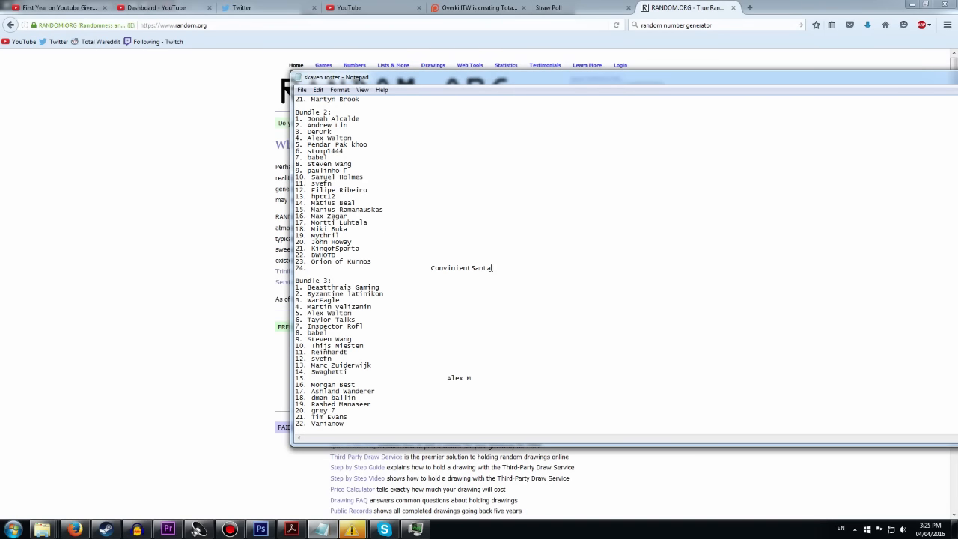
scroll("down", 3)
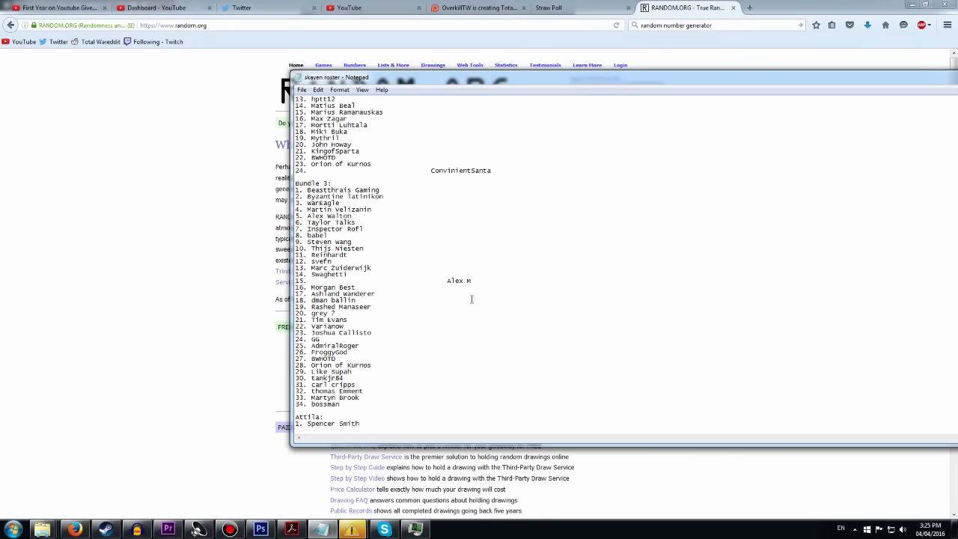
scroll("down", 3)
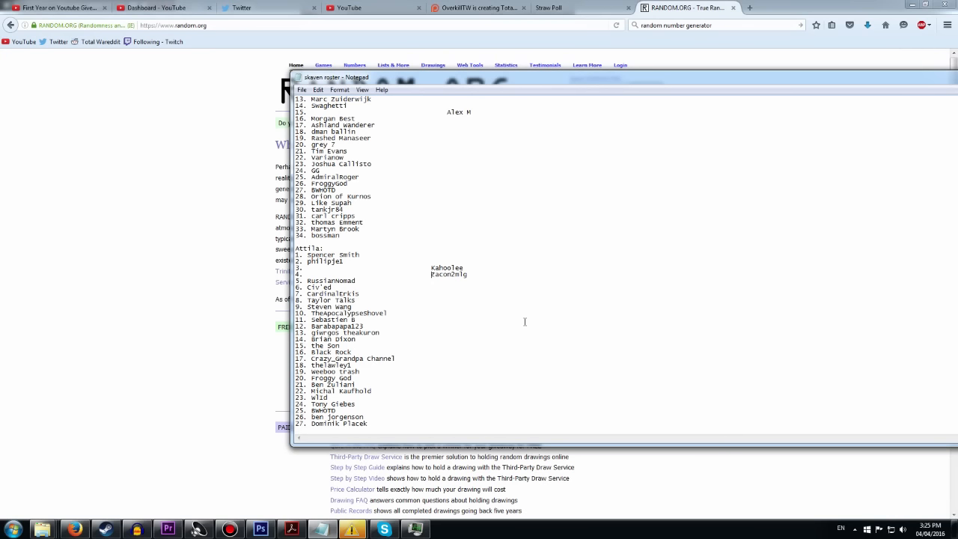
mouse_move(471, 272)
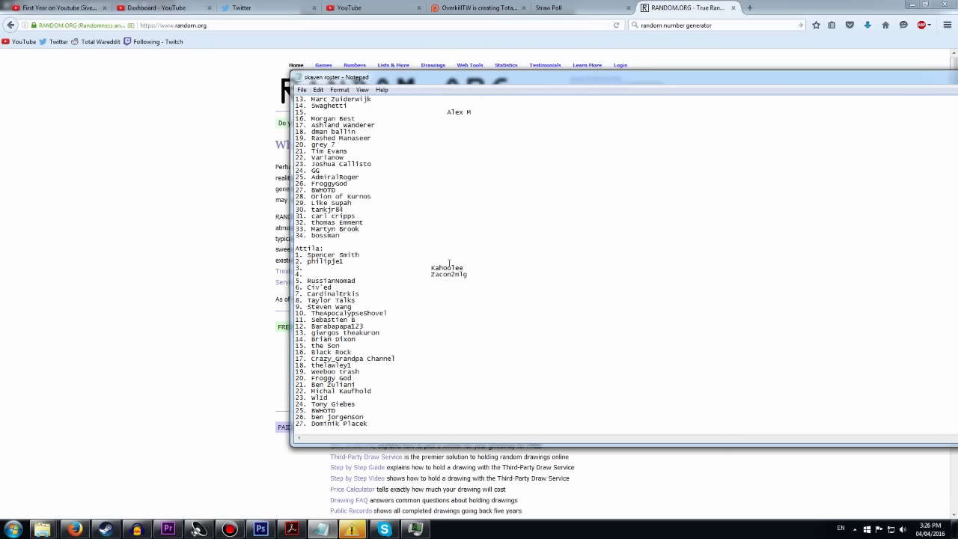
mouse_move(425, 262)
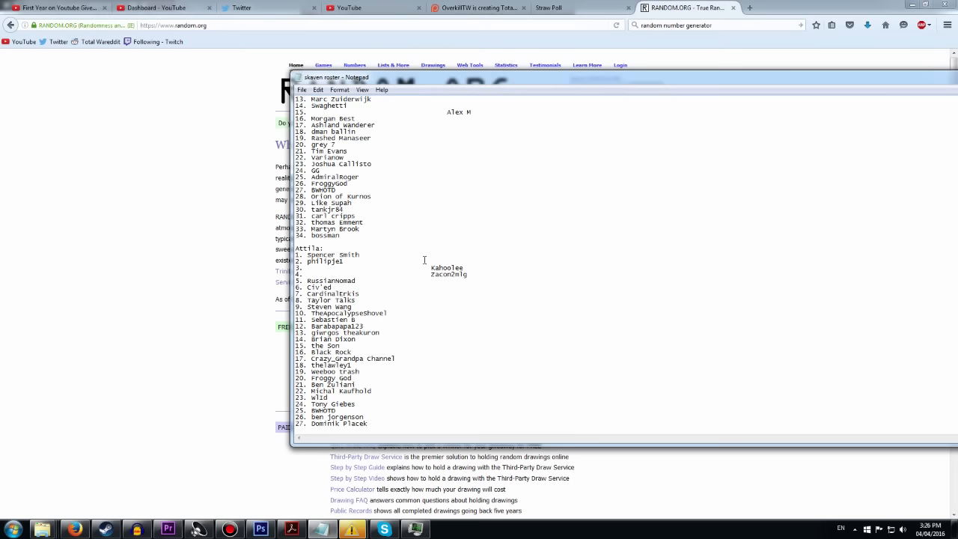
mouse_move(392, 66)
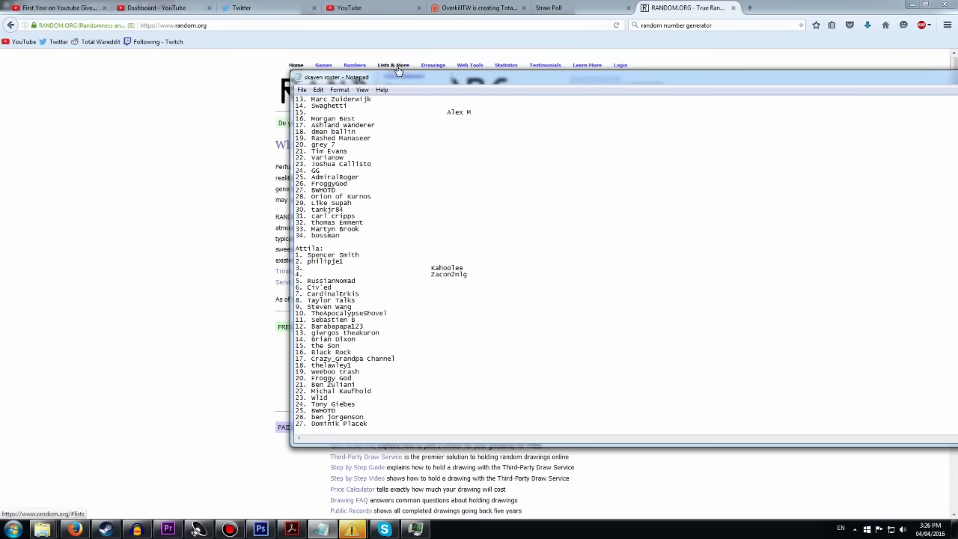